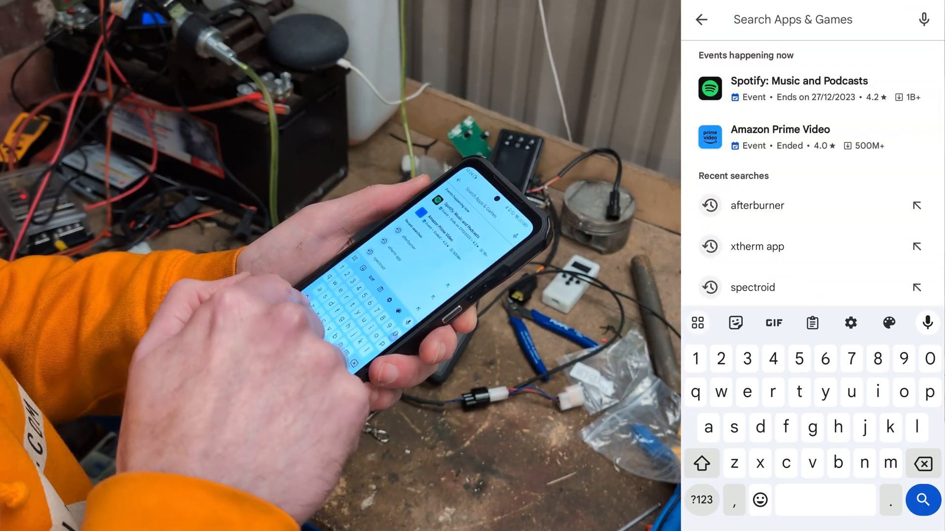
# - Search the Play Store for 'afterburner' and open the Afterburner heater controller app page
pyautogui.write('afterburn')
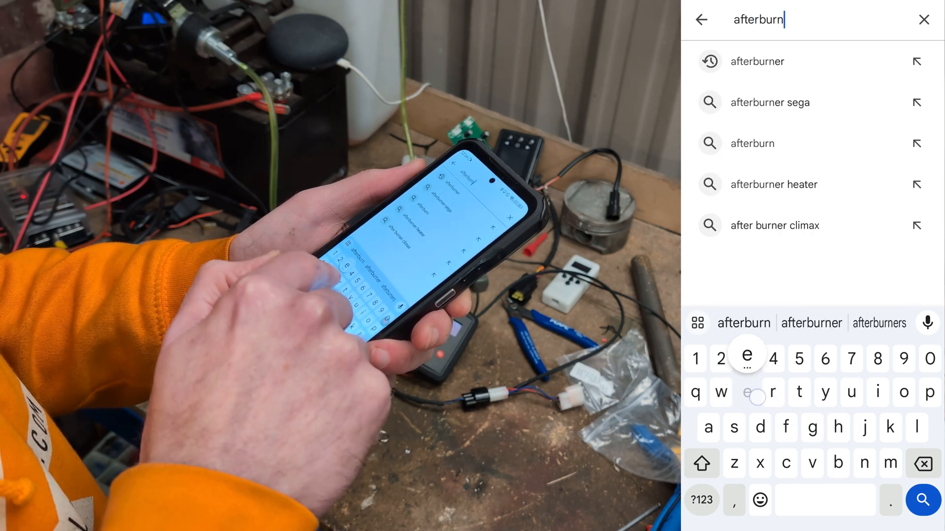
pyautogui.click(758, 61)
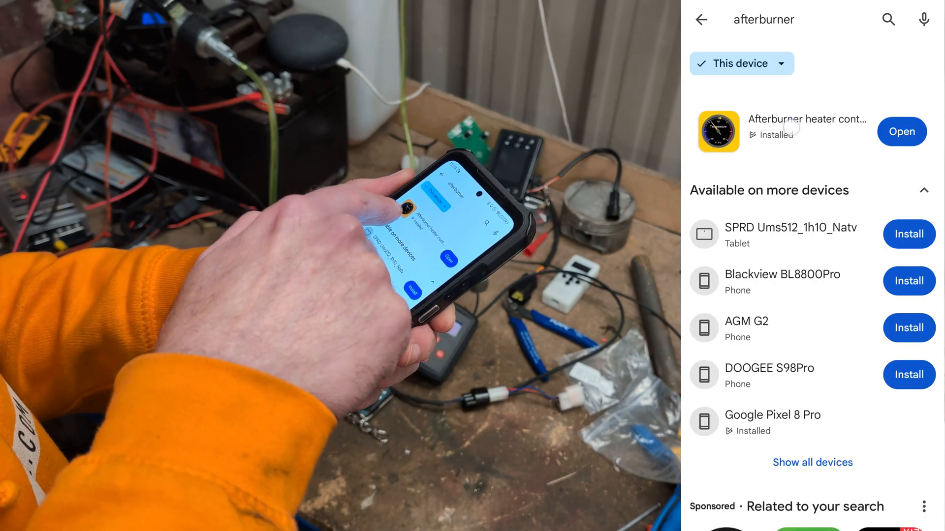
pyautogui.click(807, 131)
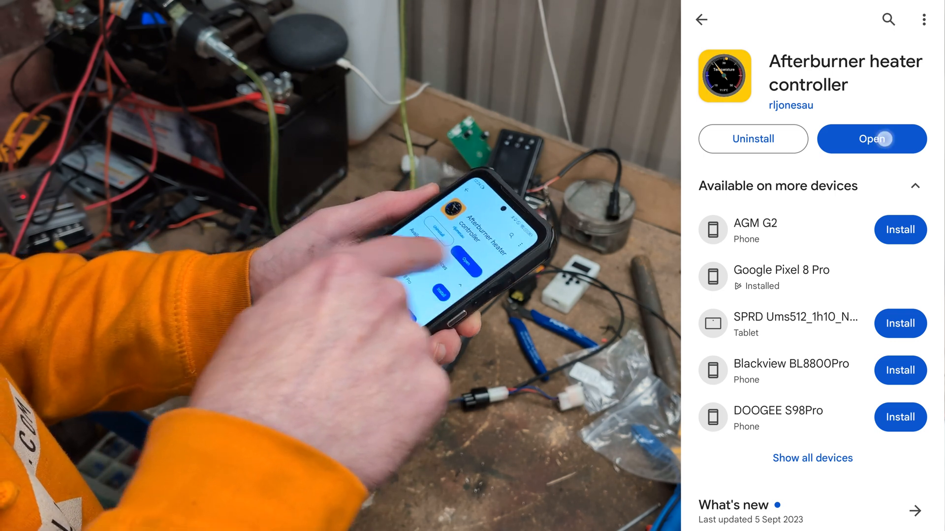
# - Launch the Afterburner heater controller app and go to its Configuration screen
pyautogui.click(871, 140)
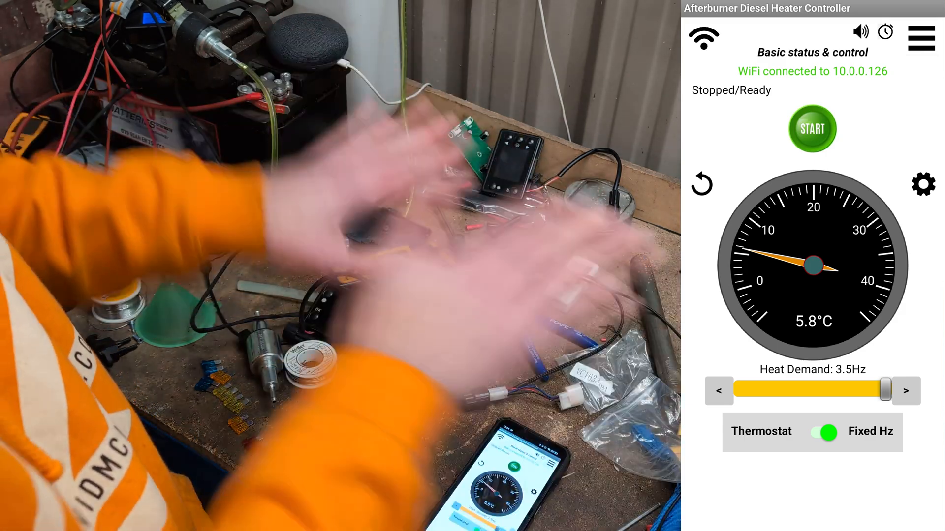
pyautogui.click(921, 185)
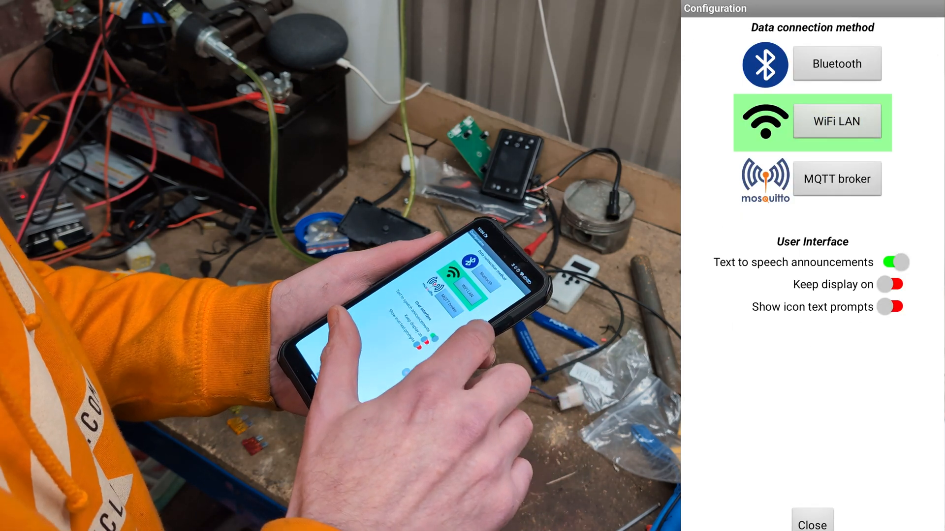
# - Choose WiFi LAN and connect to the heater at 10.0.0.126
pyautogui.click(836, 121)
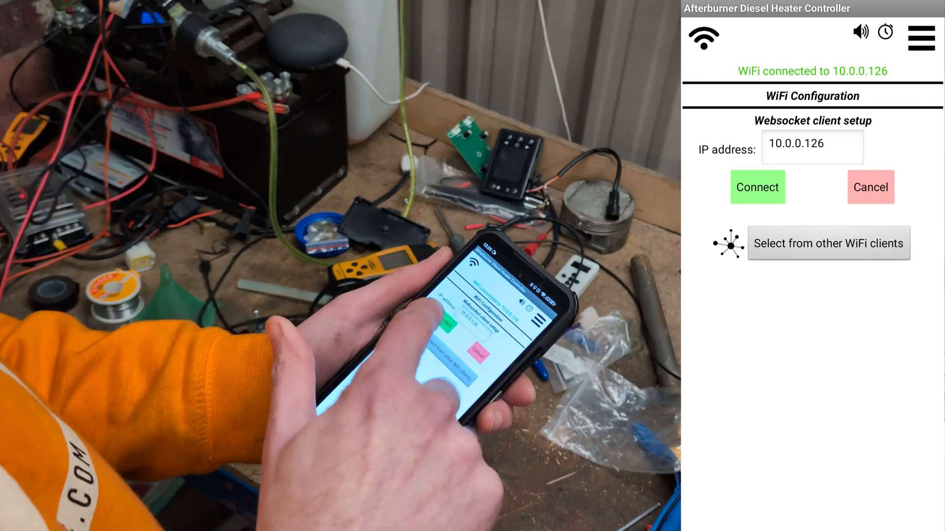
pyautogui.click(756, 187)
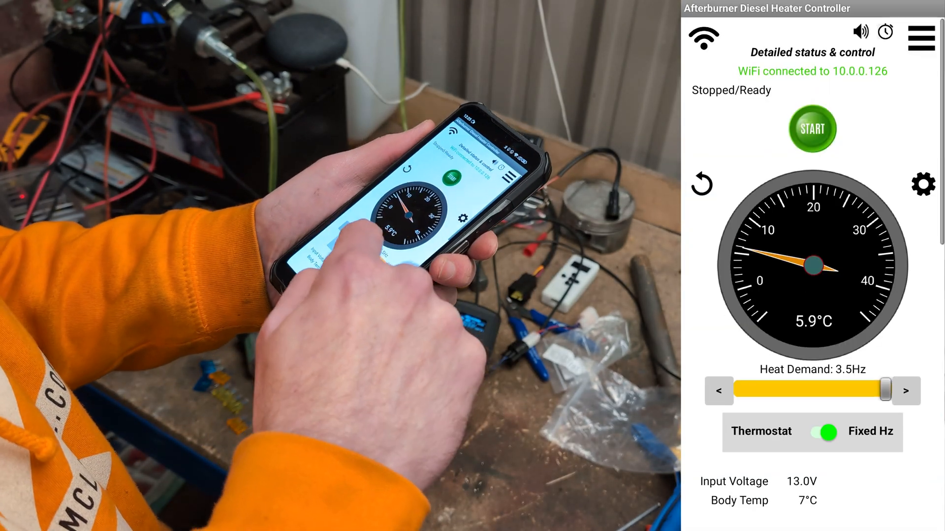
# - View the Thermostat Settings and System Information pages, then bring up the page list again
pyautogui.scroll(-3)
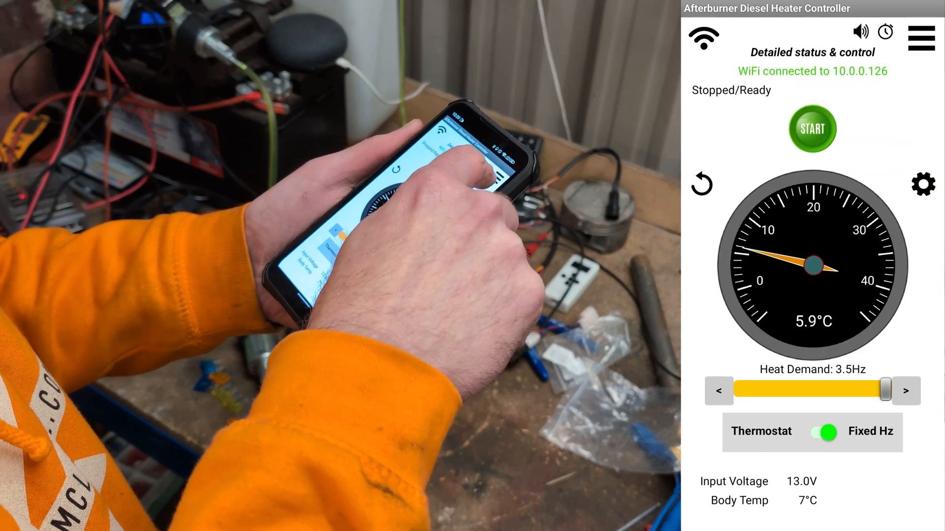
pyautogui.click(920, 37)
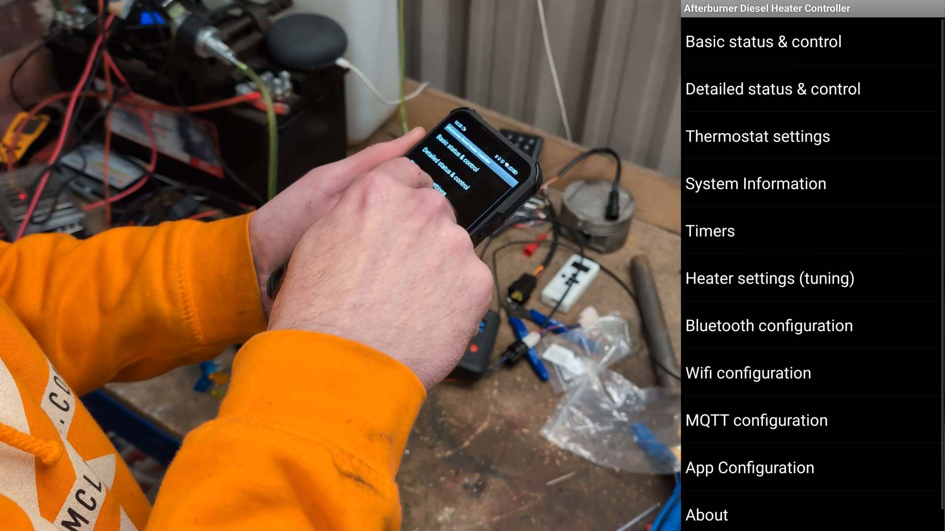
pyautogui.click(757, 136)
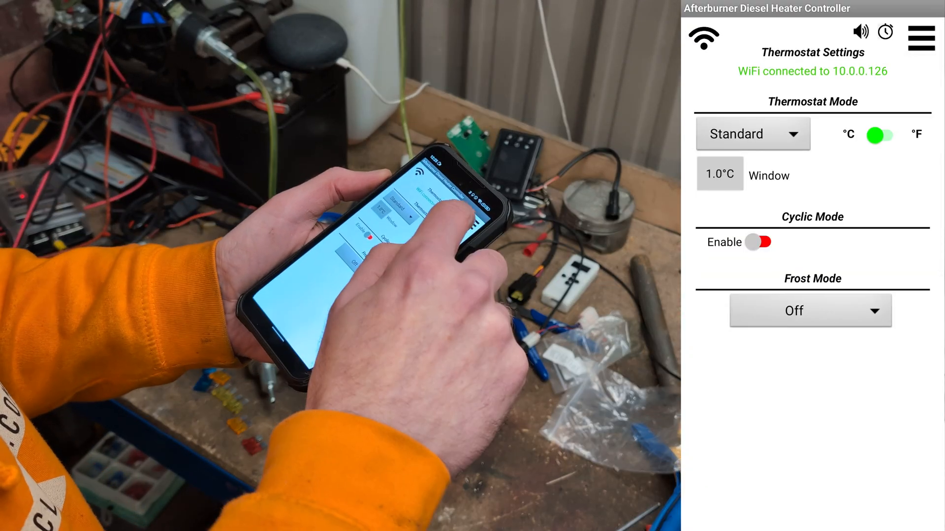
pyautogui.click(920, 37)
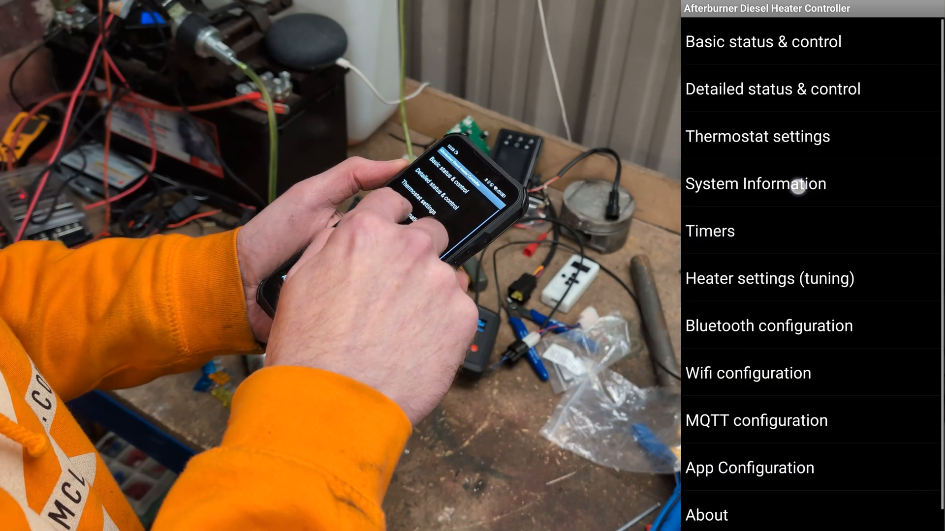
pyautogui.click(756, 184)
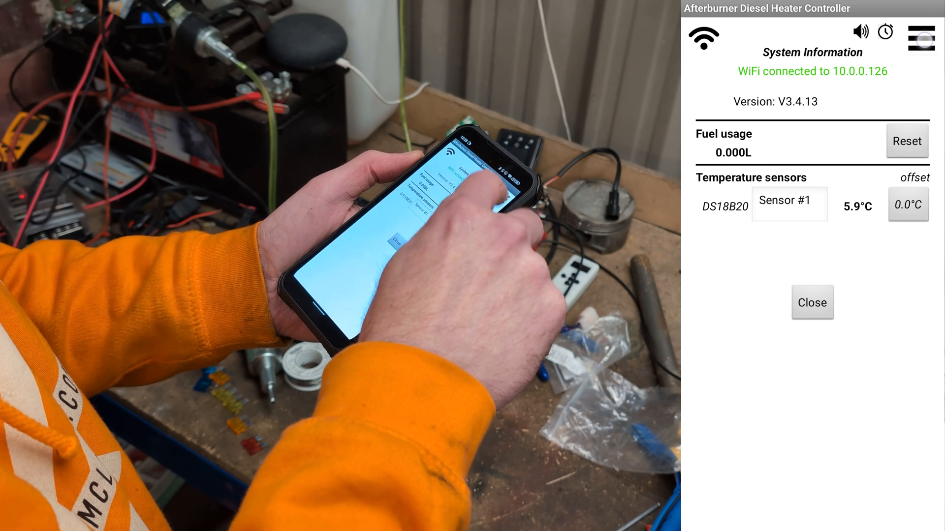
pyautogui.click(920, 37)
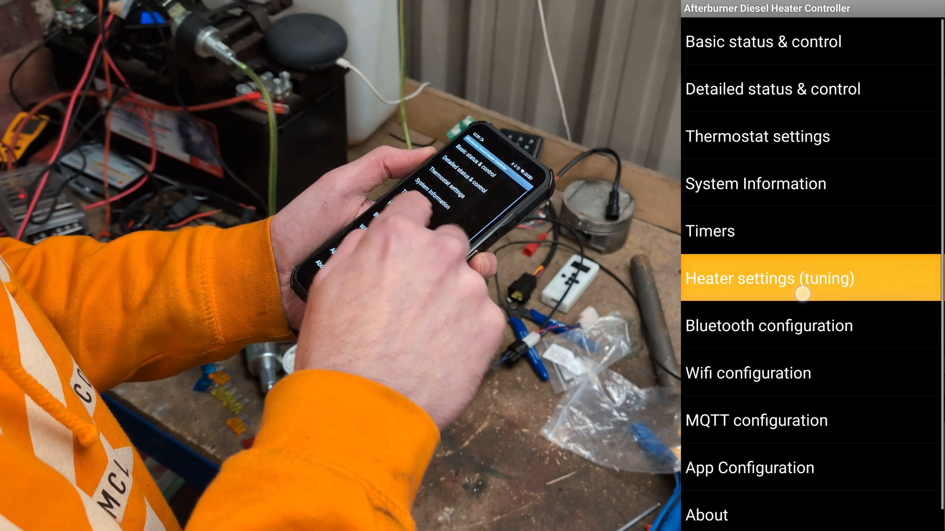
# - View the Heater tuning, Bluetooth and WiFi configuration pages, then switch to Google's browser
pyautogui.click(786, 278)
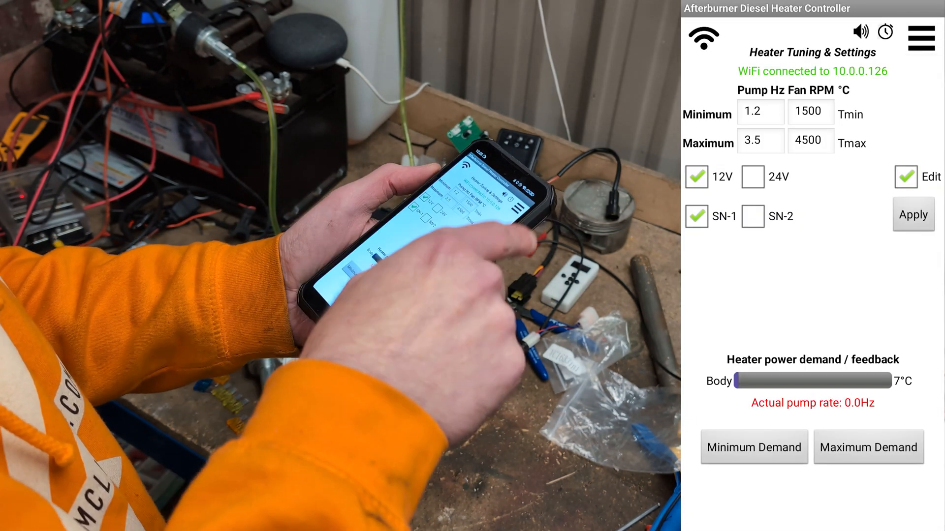
pyautogui.click(921, 38)
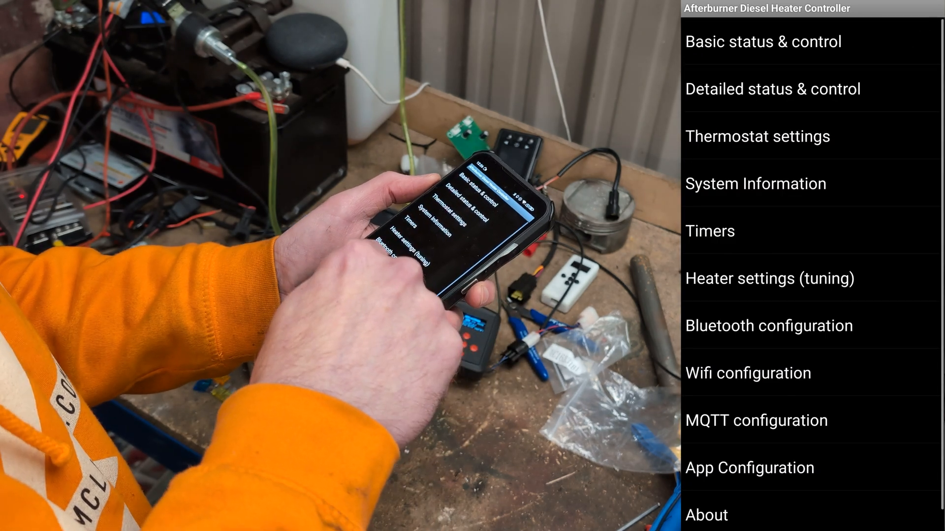
pyautogui.click(768, 326)
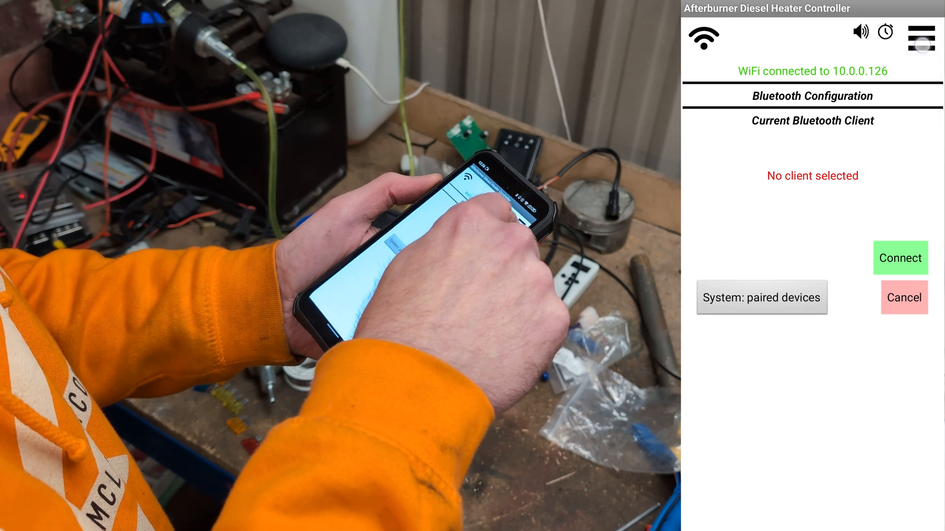
pyautogui.click(921, 37)
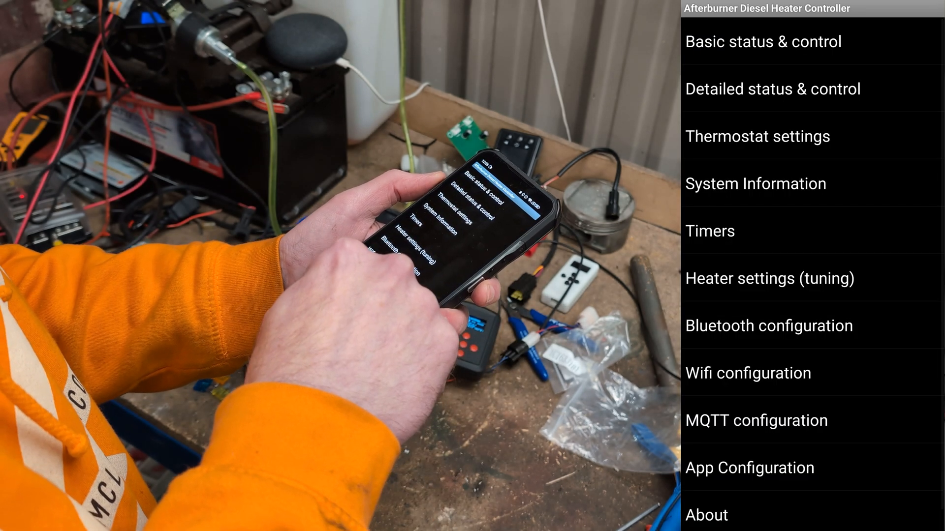
pyautogui.click(748, 373)
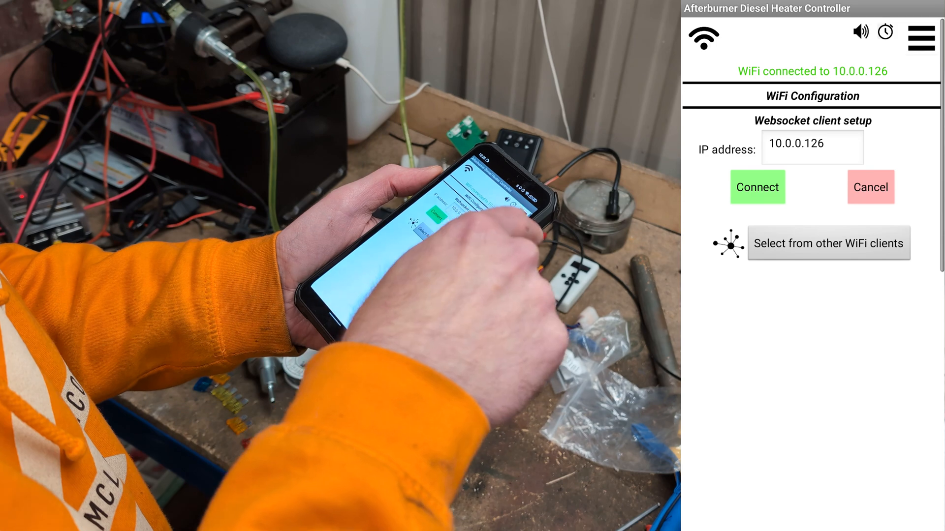
pyautogui.click(921, 37)
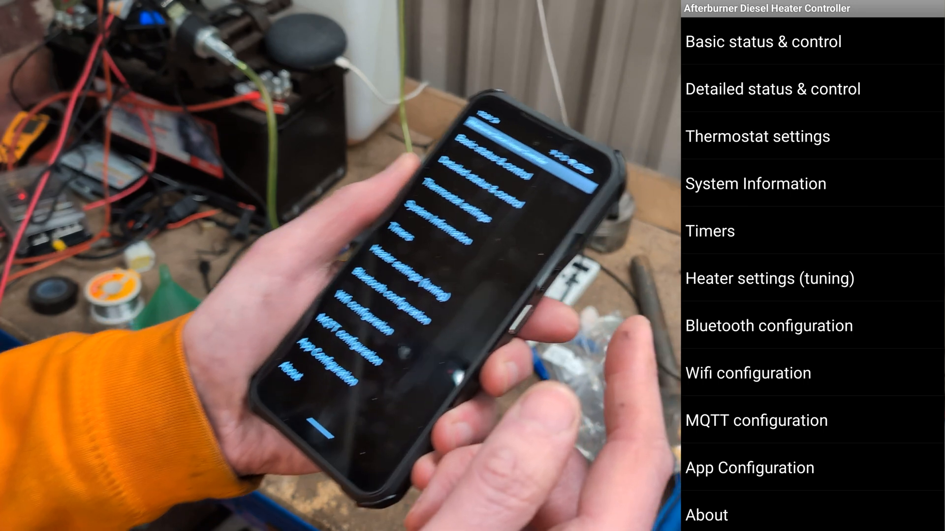
pyautogui.click(762, 41)
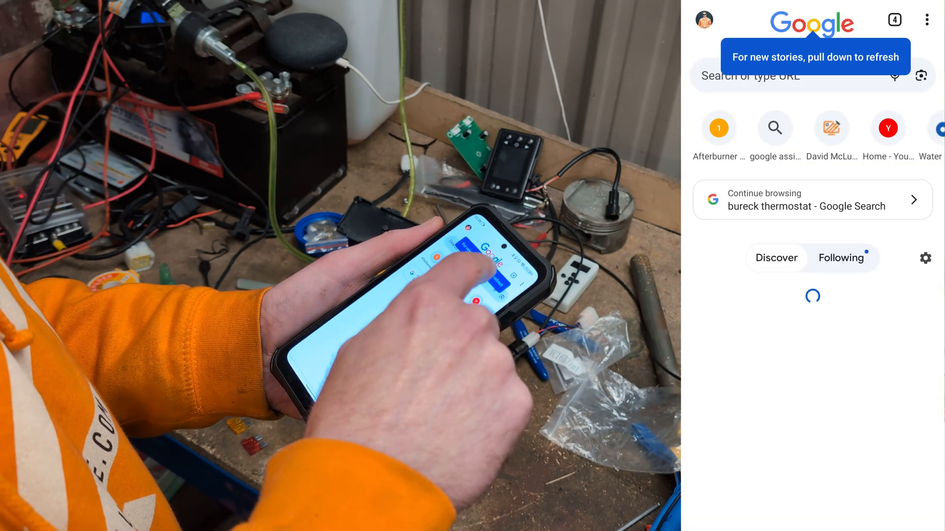
# - Load the heater's web page at 10.0.0.126 in Chrome
pyautogui.write('10.0.0.126')
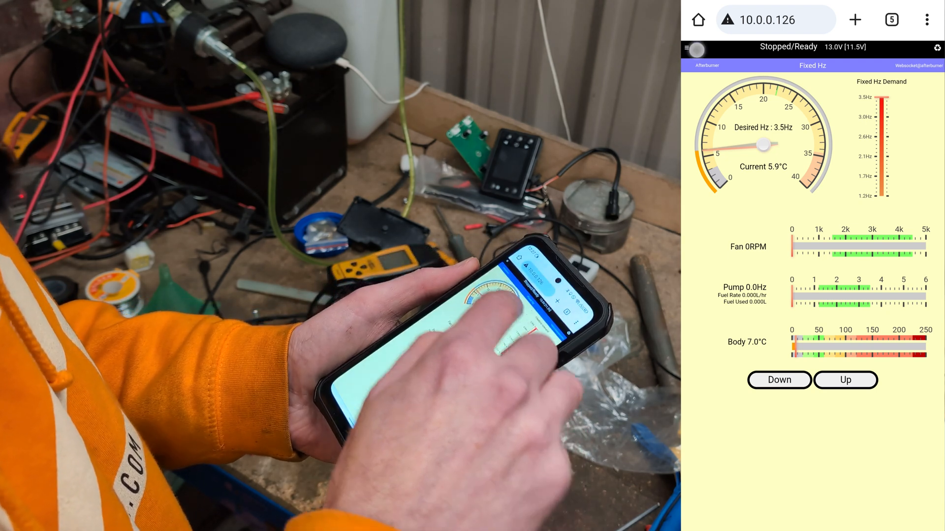
# - Go to the MQTT settings page under Comms Settings in the web menu
pyautogui.click(685, 48)
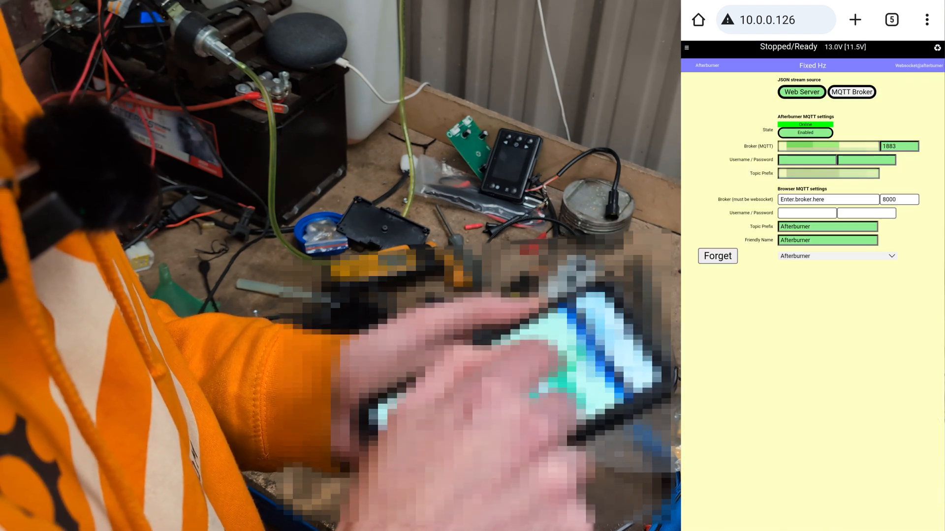
# - Switch Afterburner MQTT to Disabled, return to the home gauge page, and reopen the menu
pyautogui.click(805, 132)
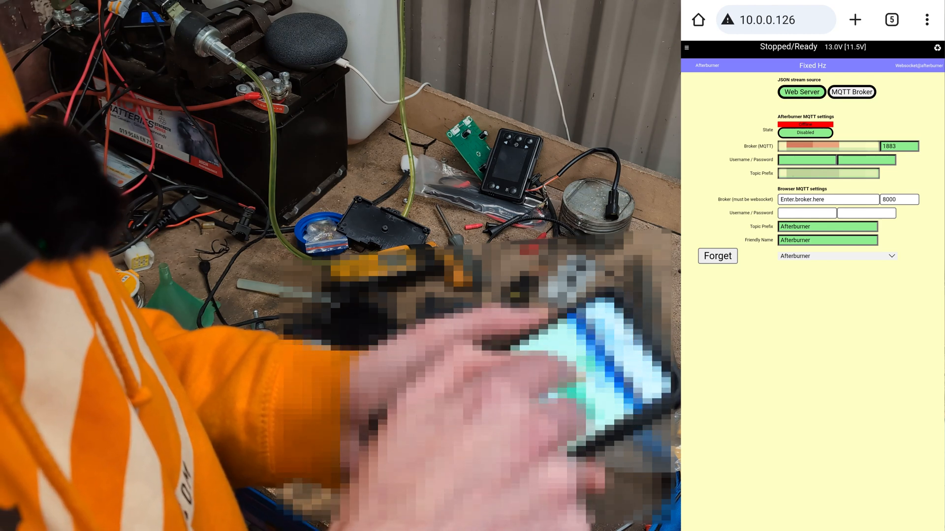
pyautogui.click(805, 132)
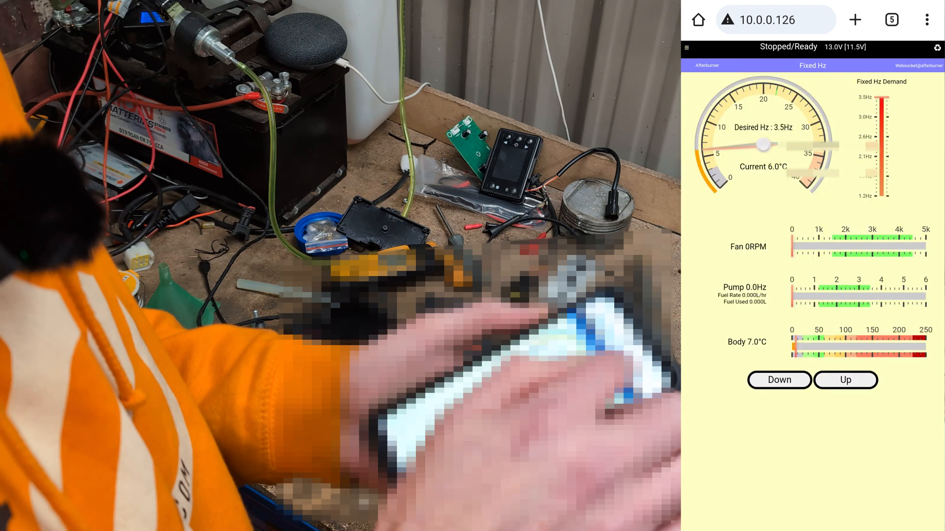
pyautogui.click(686, 48)
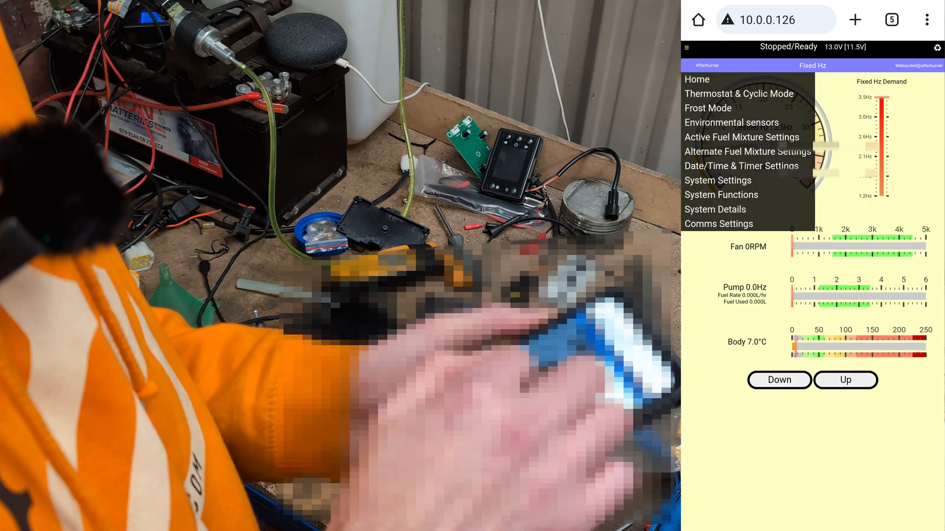
pyautogui.click(718, 223)
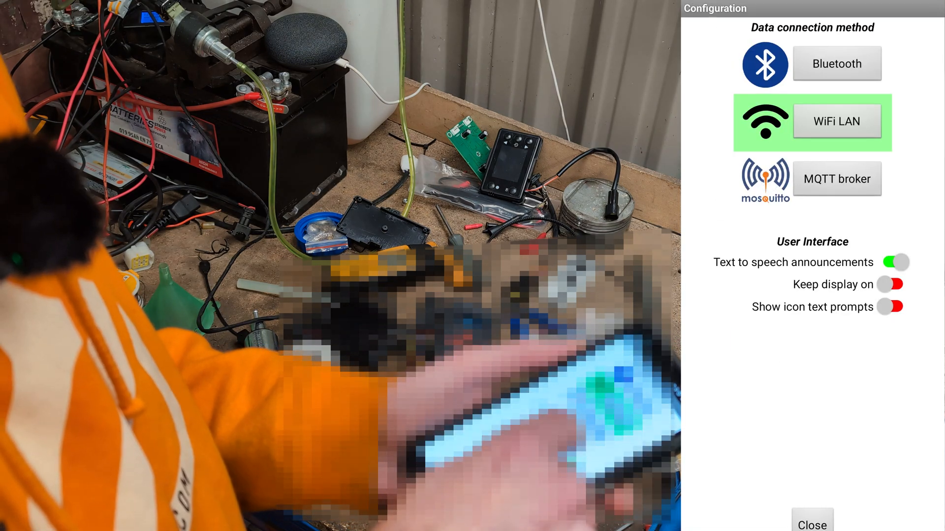
# - Select MQTT broker, fill in broker, port and topic prefix, and connect
pyautogui.click(837, 178)
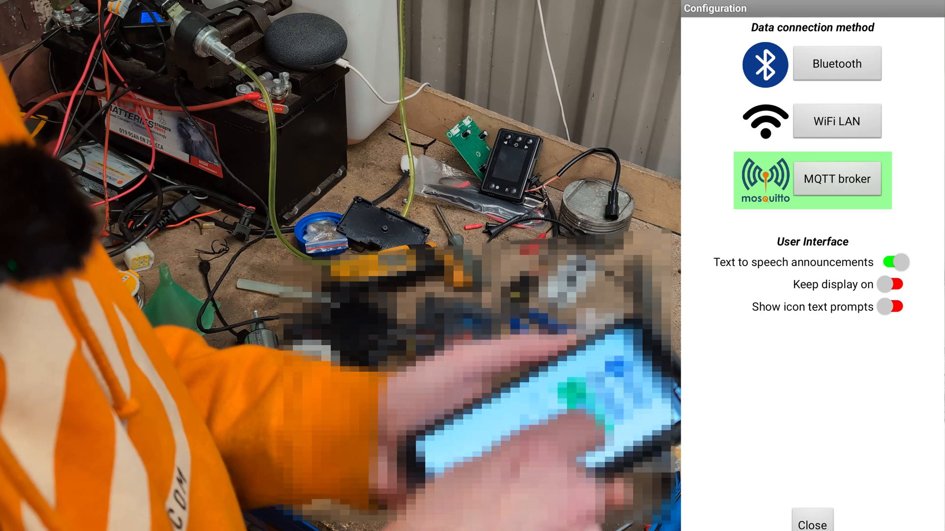
pyautogui.click(836, 179)
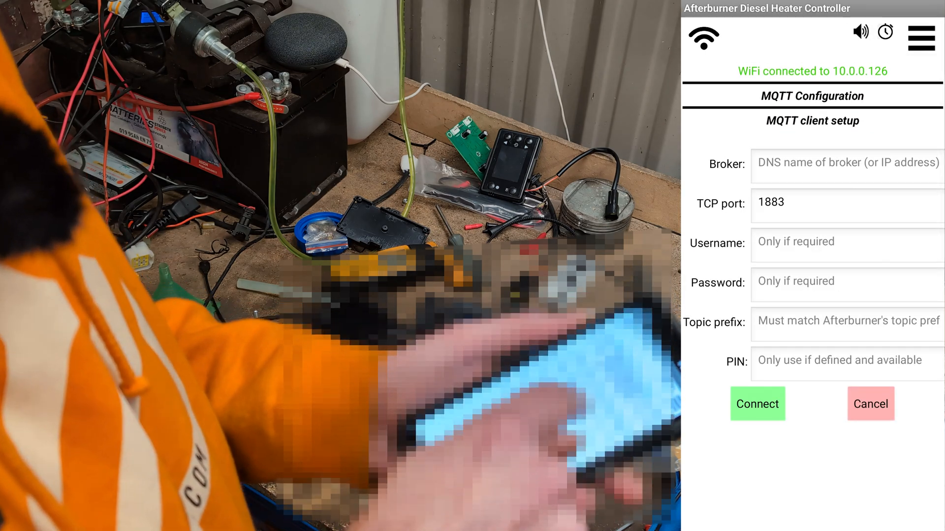
pyautogui.click(842, 163)
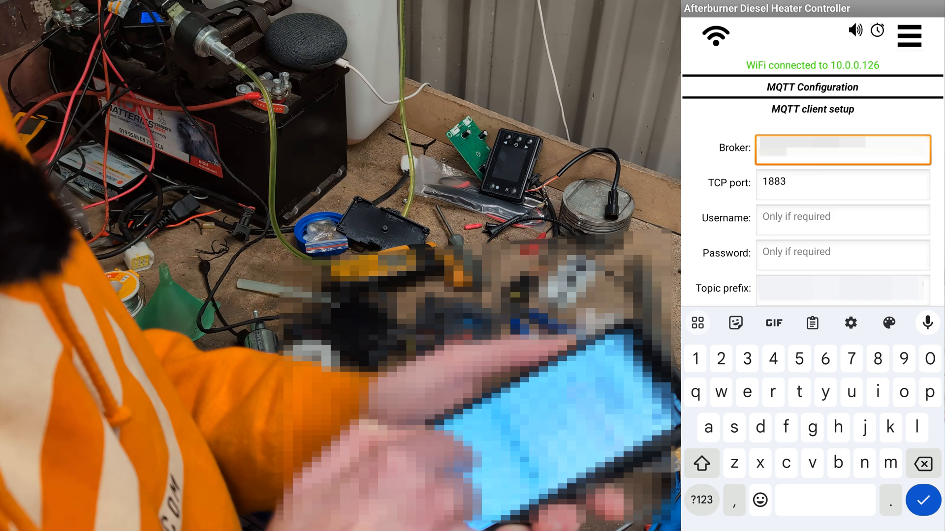
pyautogui.click(923, 500)
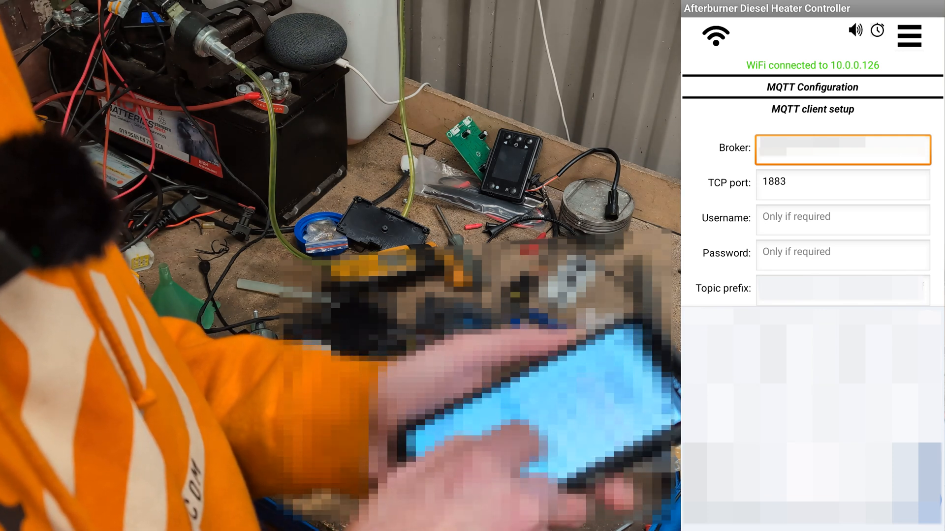
pyautogui.click(842, 288)
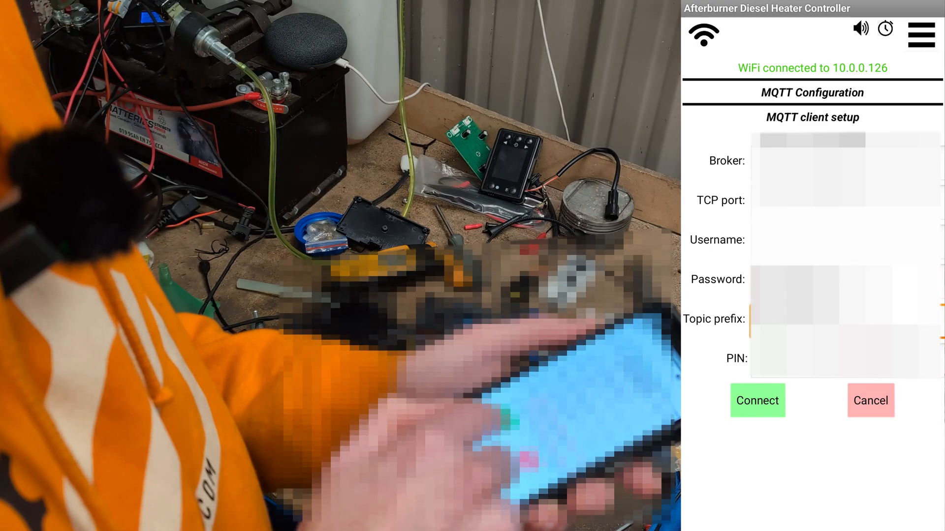
pyautogui.click(757, 400)
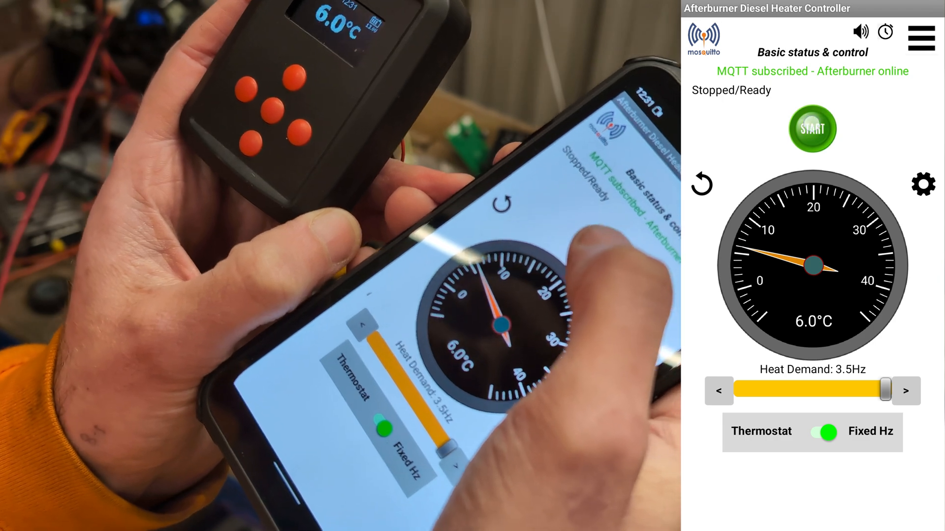
# - Start the heater over MQTT until it reports Heating glow plug, then show the page list
pyautogui.click(811, 128)
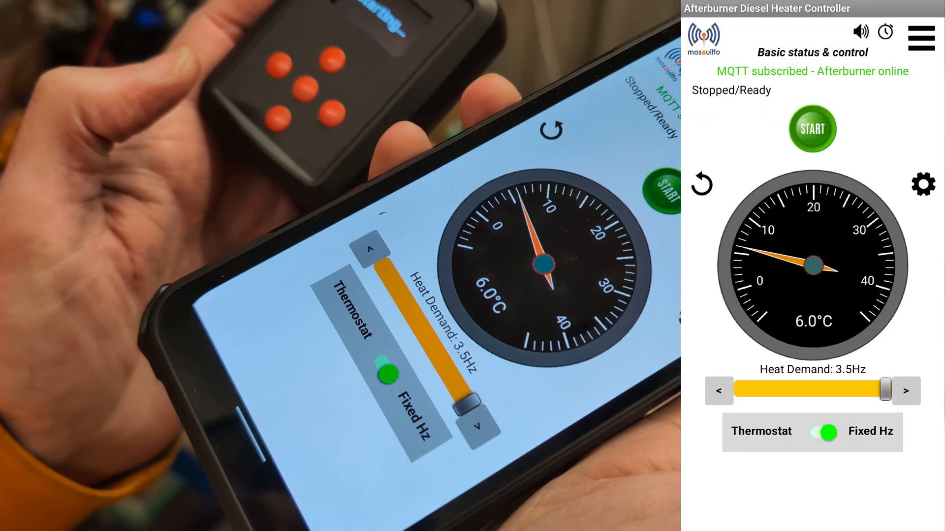
pyautogui.click(812, 129)
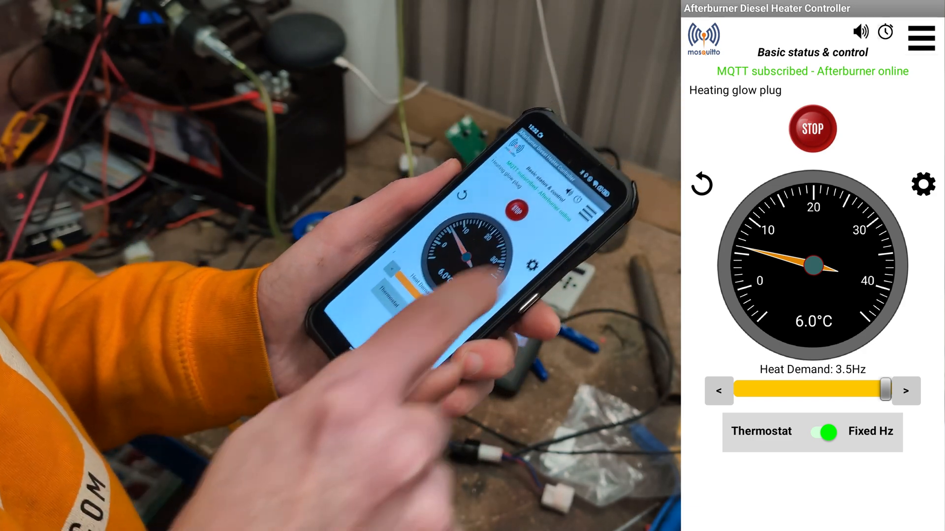
pyautogui.click(920, 37)
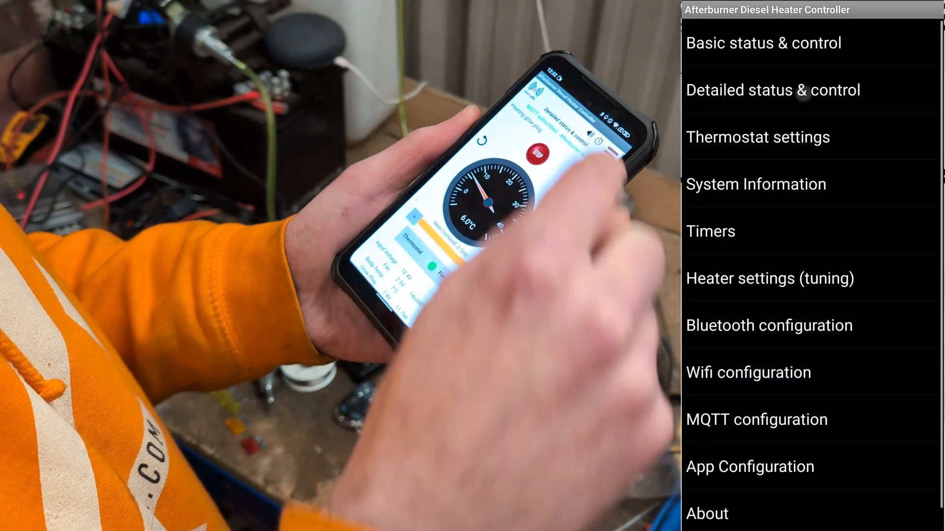
# - Show the detailed status page: heater ignited, 12.0V input, fan at 3890RPM
pyautogui.click(773, 89)
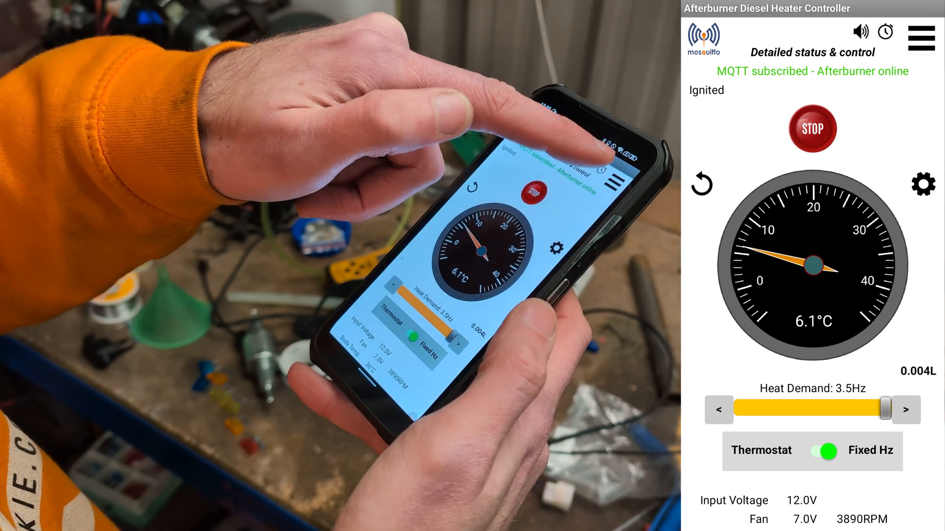
pyautogui.click(920, 38)
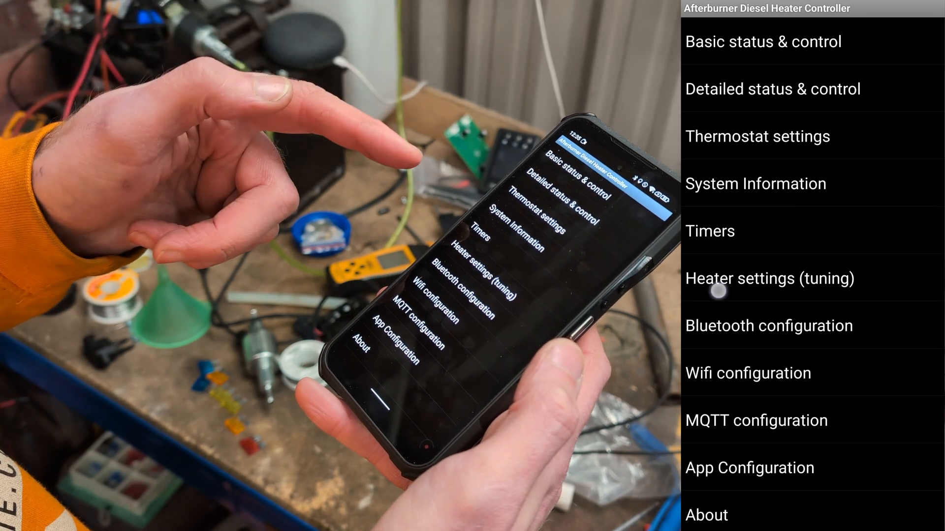
pyautogui.click(770, 279)
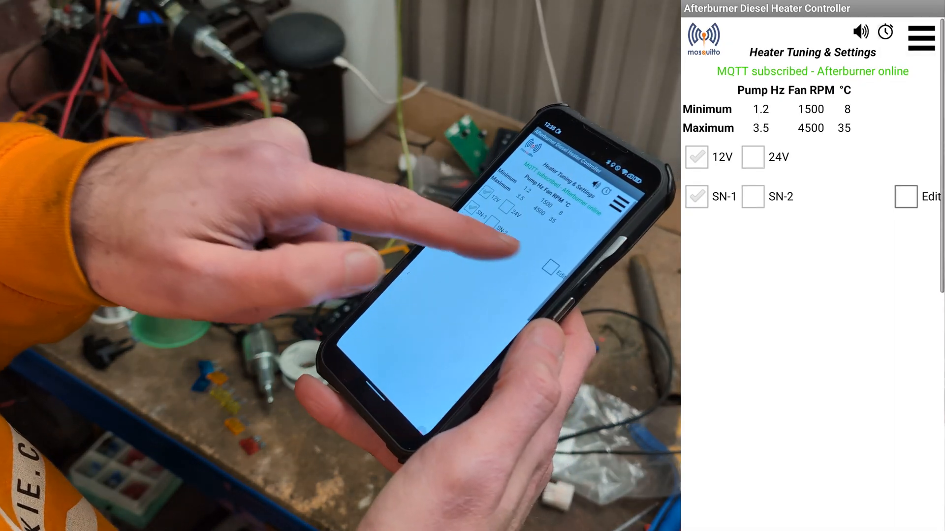
pyautogui.click(905, 196)
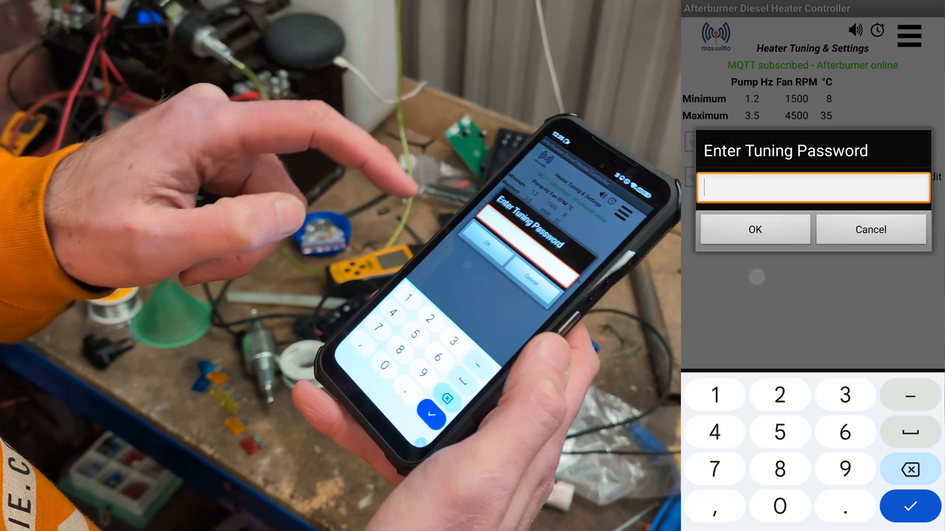
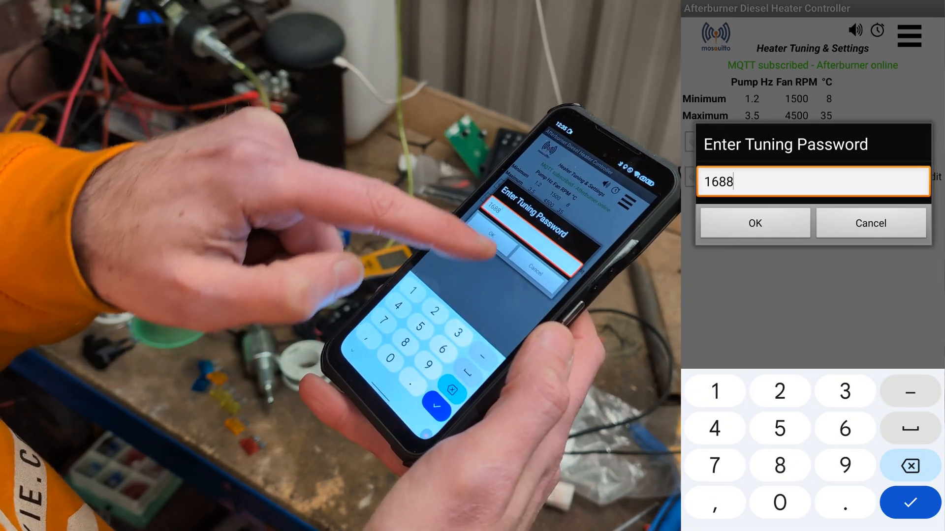
pyautogui.click(754, 223)
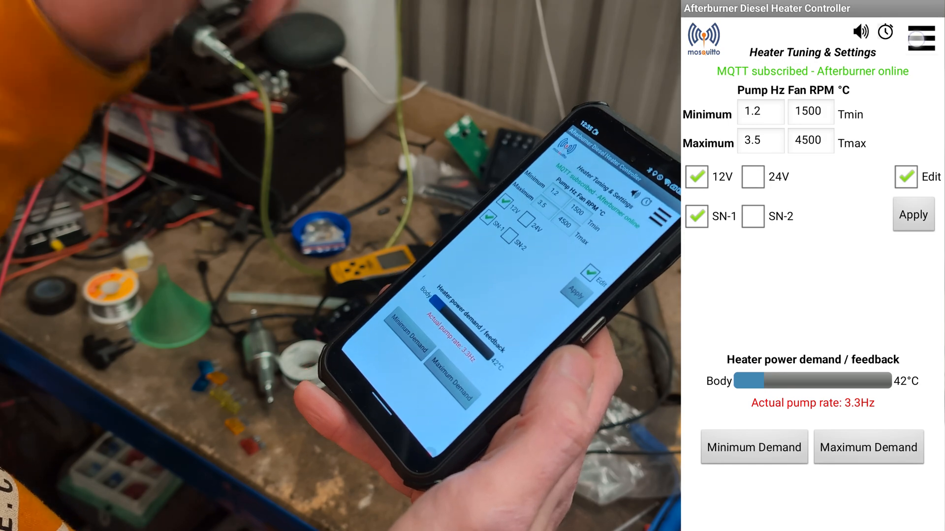
# - Stop the heater from Basic status & control, confirming Off in Heater Control
pyautogui.click(921, 37)
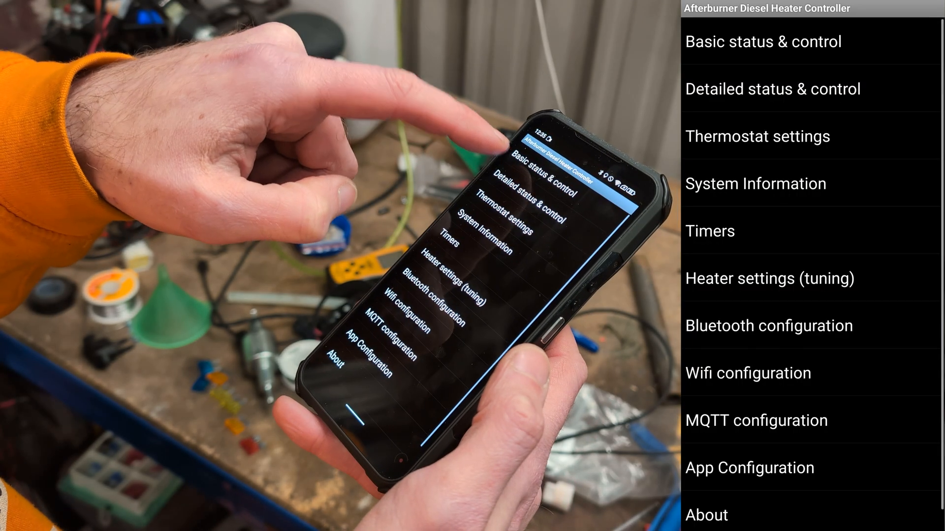
pyautogui.click(763, 41)
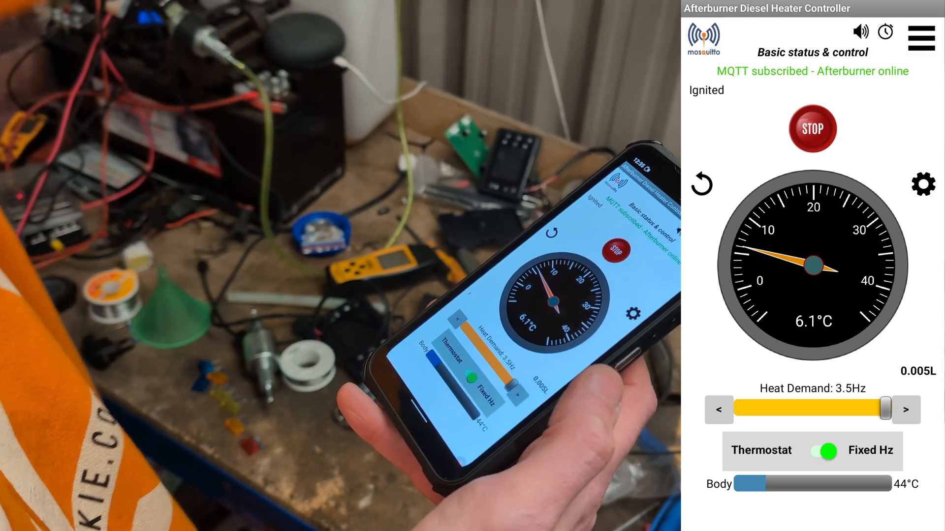
pyautogui.click(811, 129)
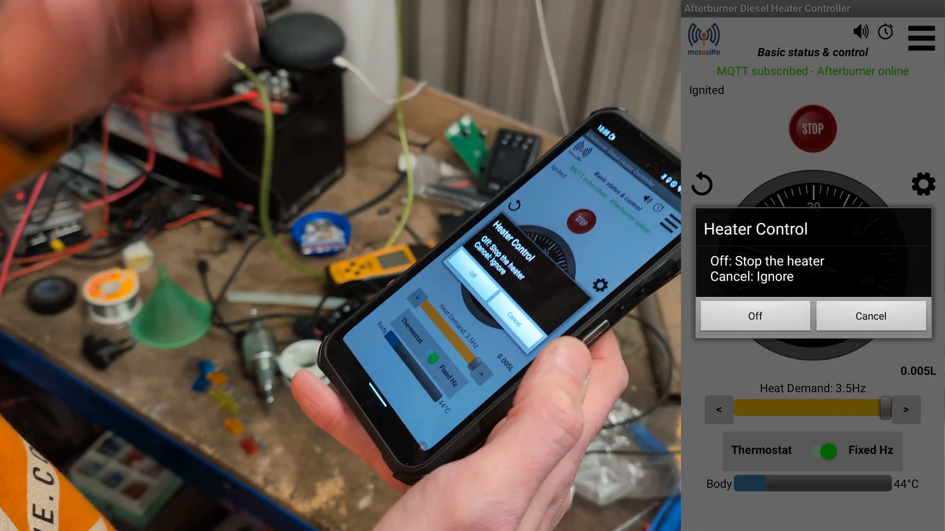
pyautogui.click(754, 316)
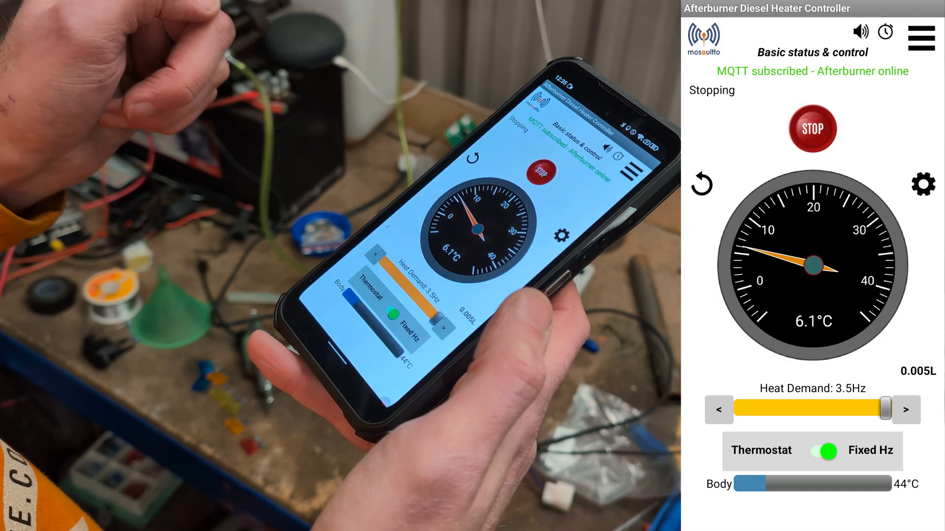
pyautogui.click(811, 129)
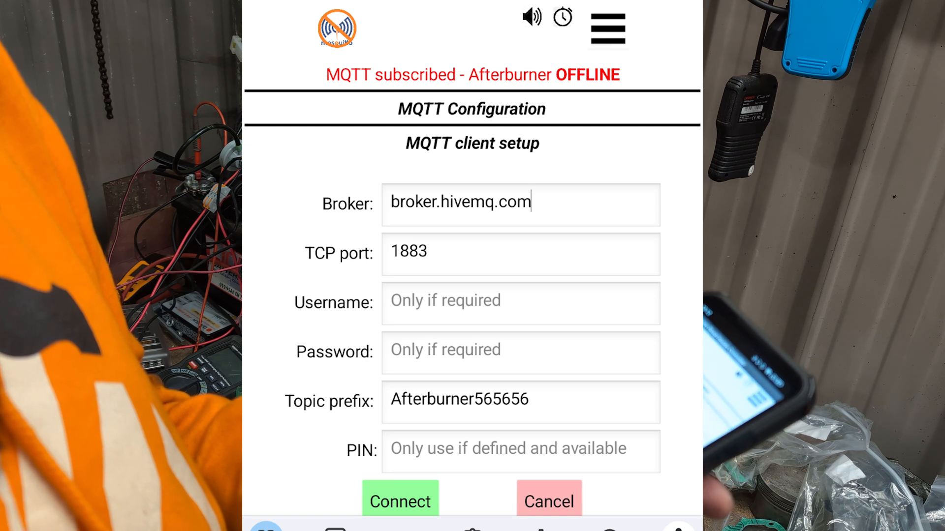
# - Connect to the HiveMQ broker, then view MQTT broker as the data connection method
pyautogui.click(399, 501)
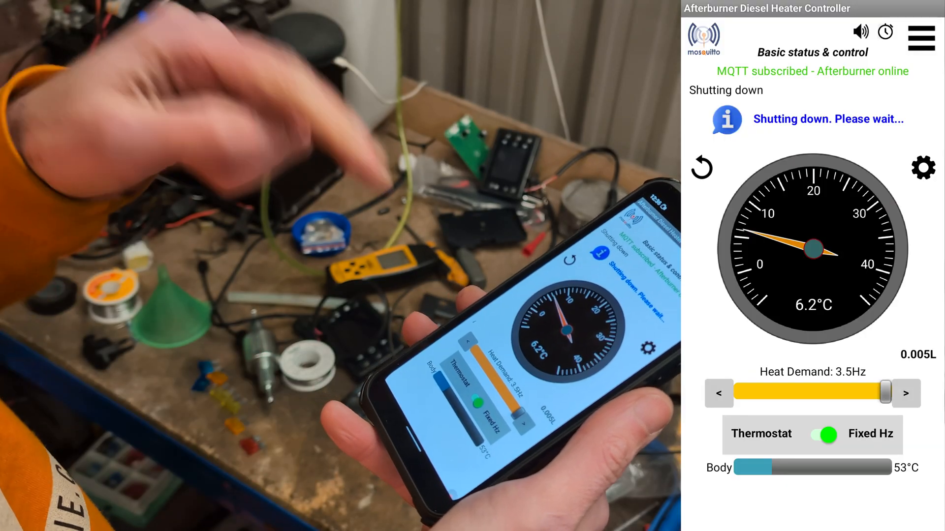
pyautogui.click(922, 168)
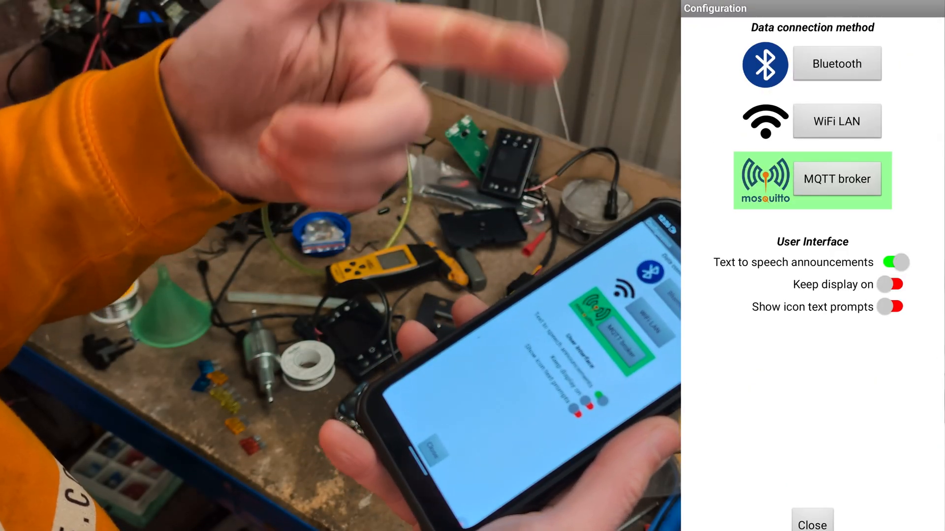